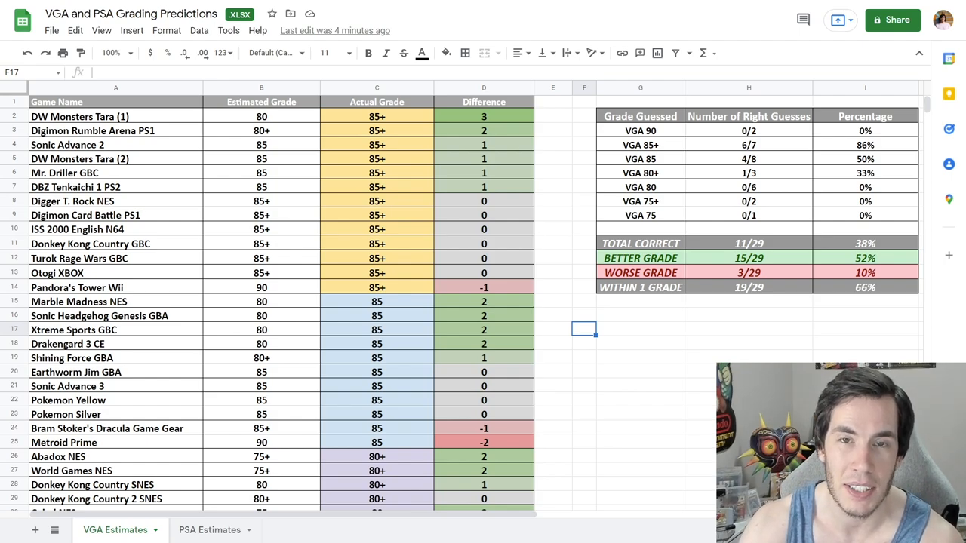
left_click(640, 243)
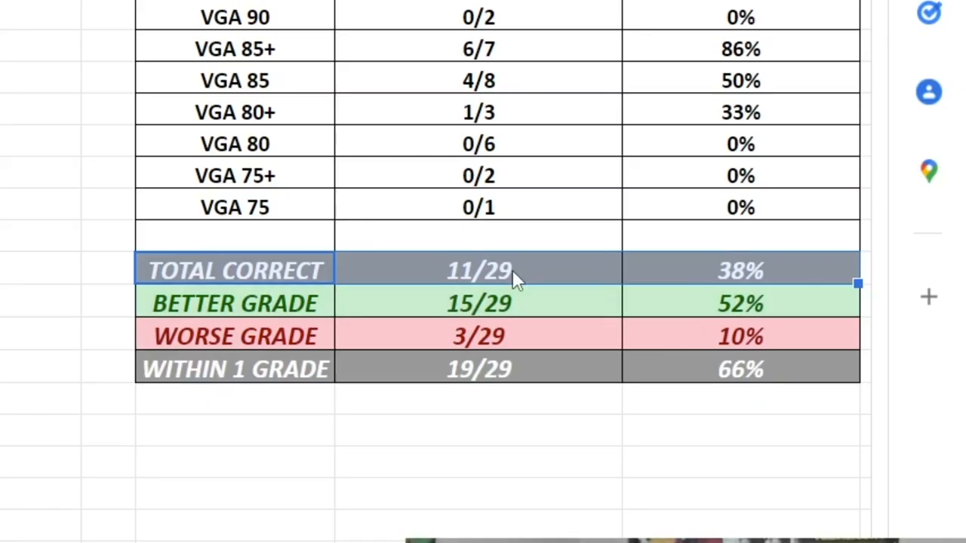
left_click(477, 270)
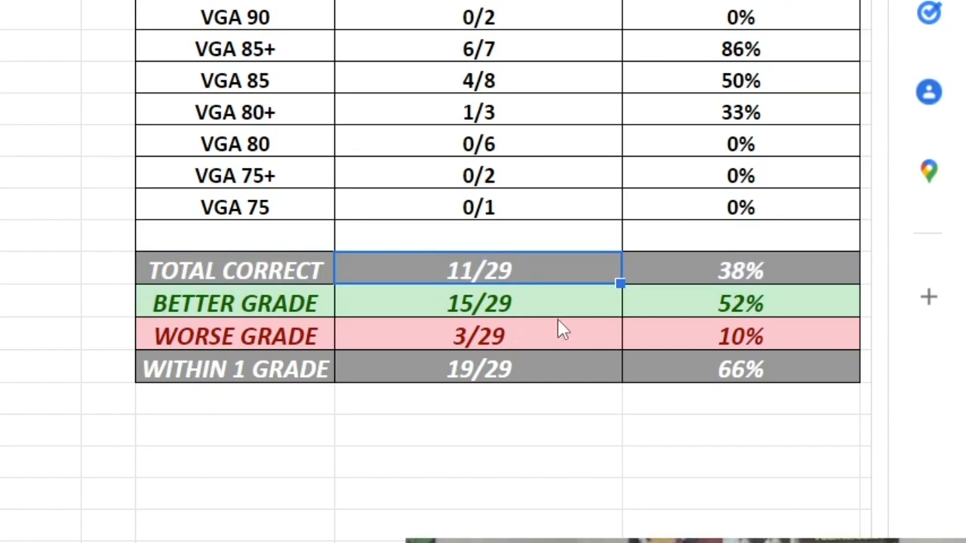
left_click(740, 271)
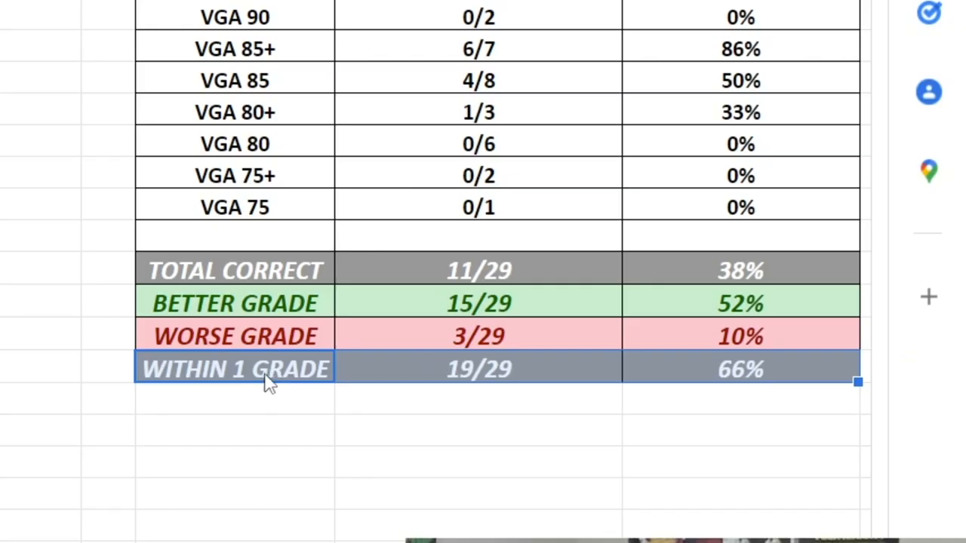
mouse_move(238, 382)
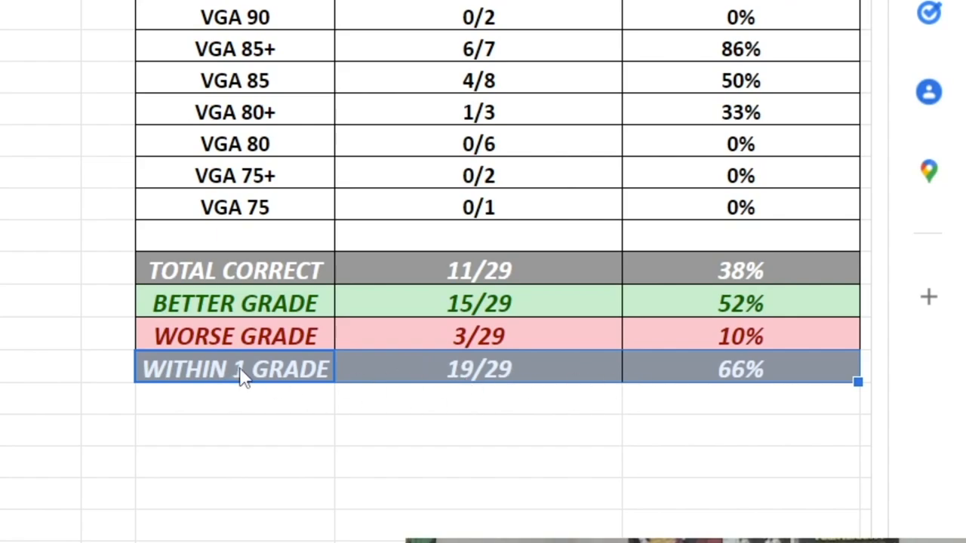
mouse_move(540, 374)
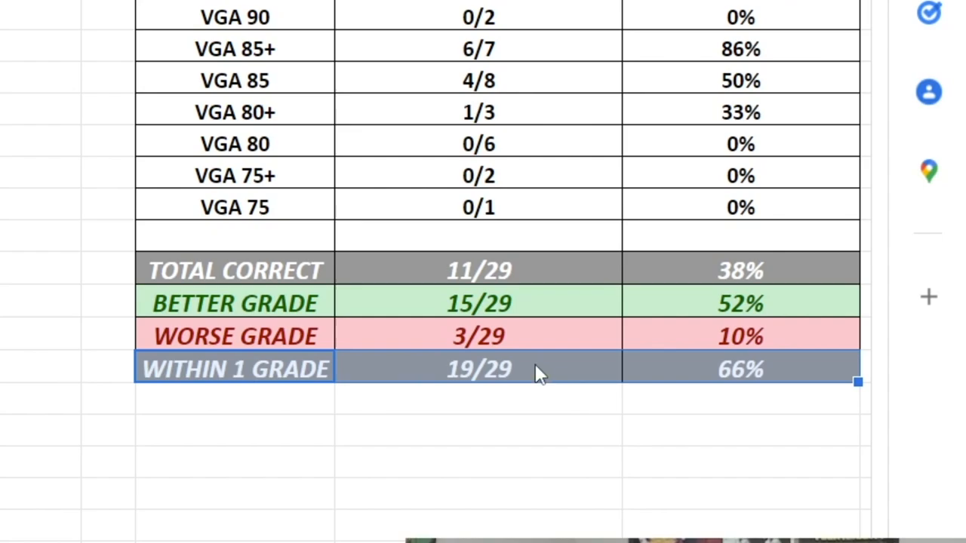
mouse_move(736, 380)
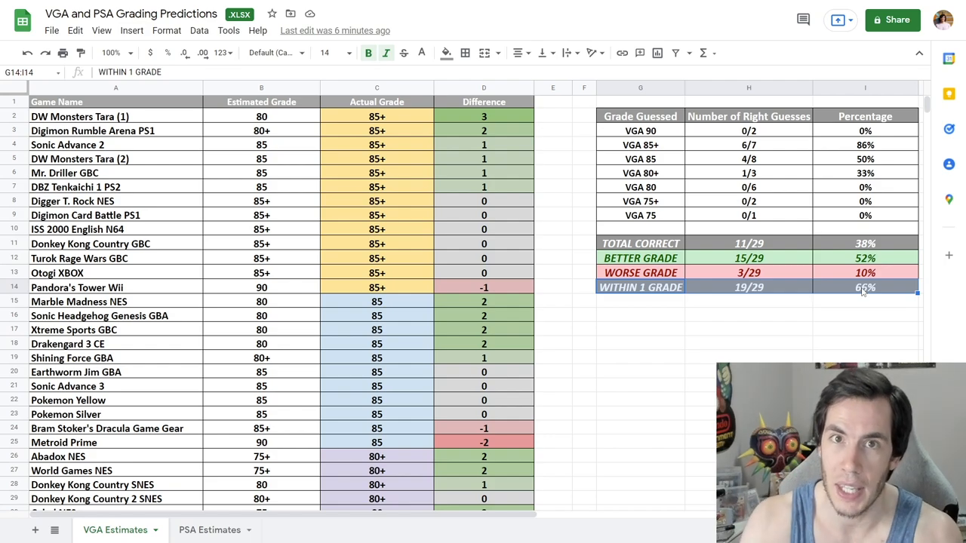
left_click(865, 243)
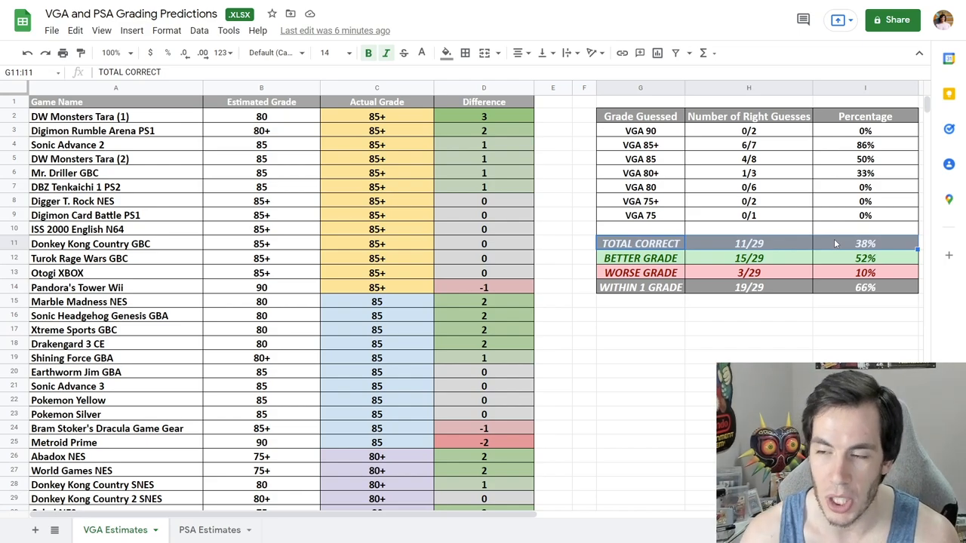
left_click(641, 257)
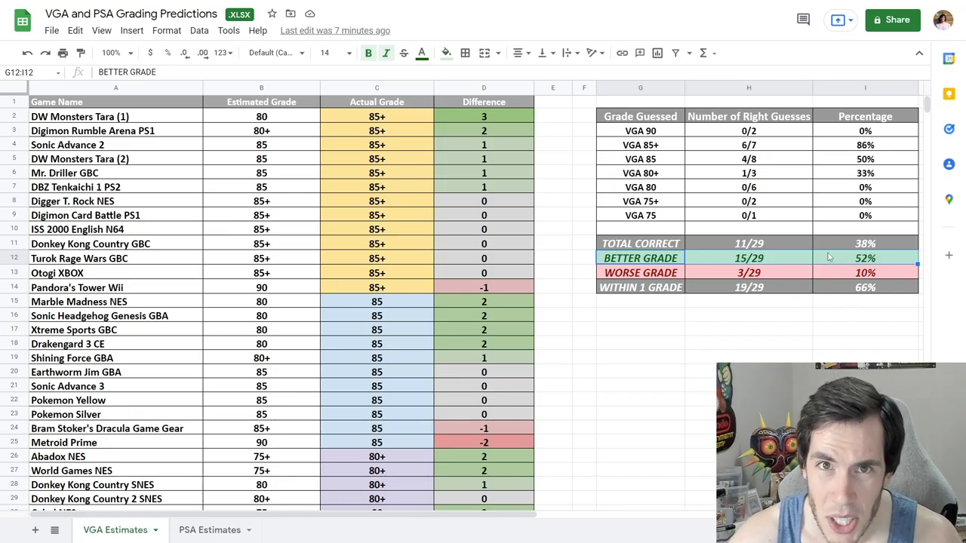
left_click(865, 258)
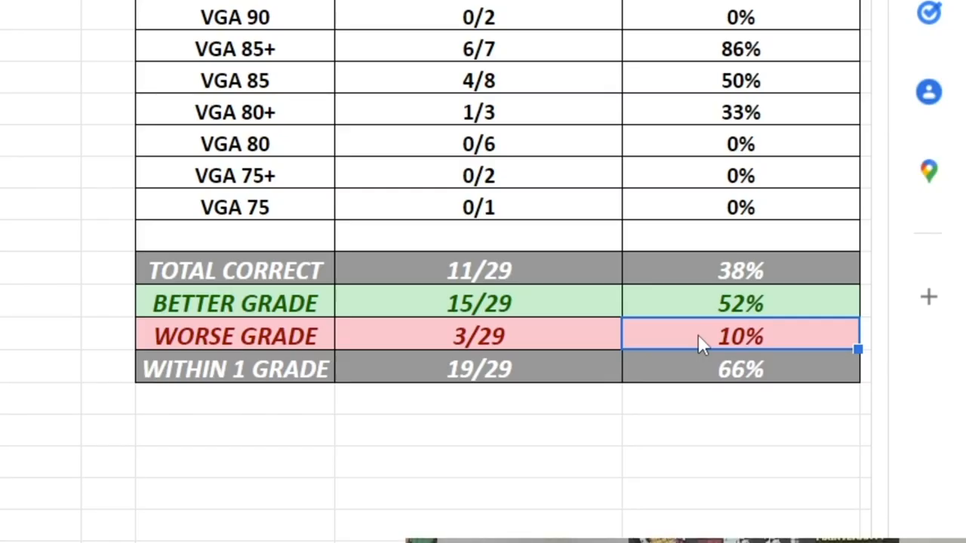
mouse_move(641, 343)
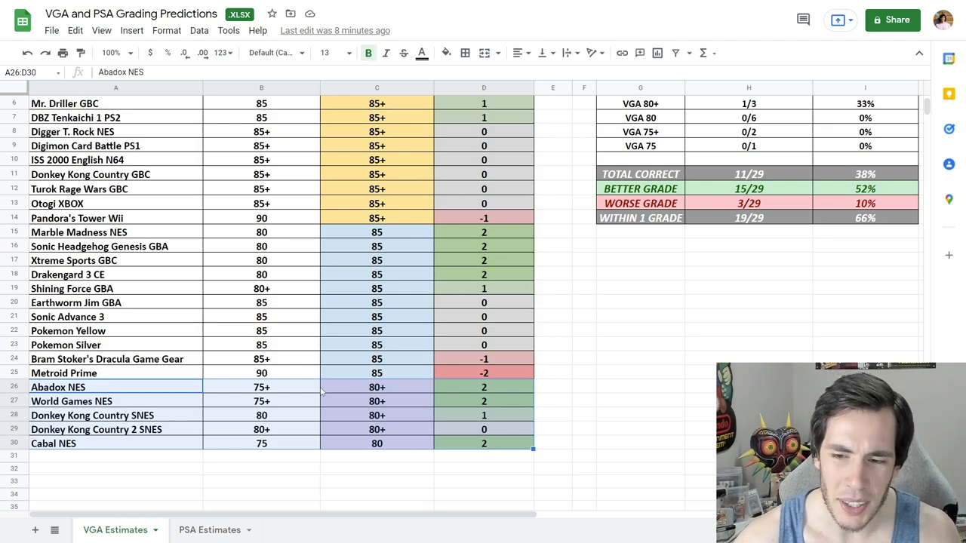
mouse_move(335, 392)
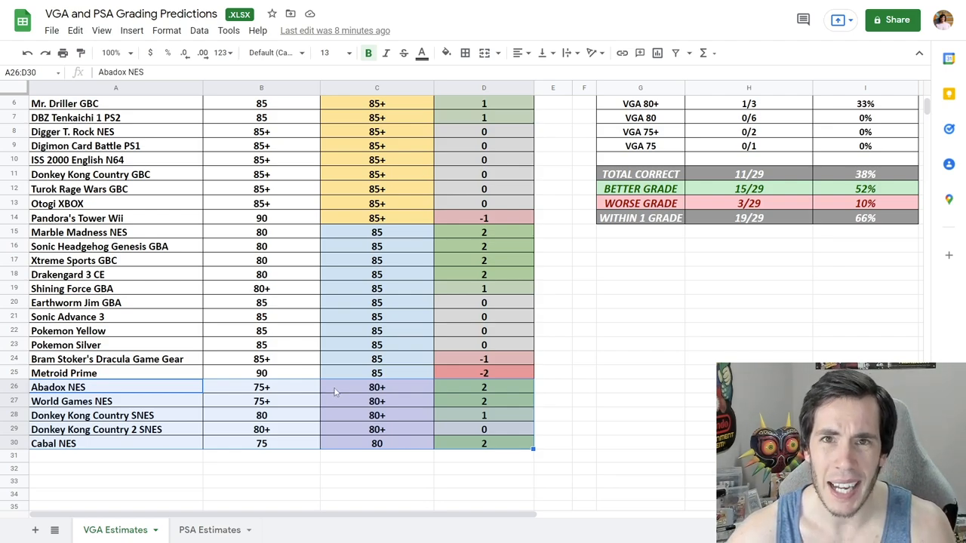
mouse_move(402, 400)
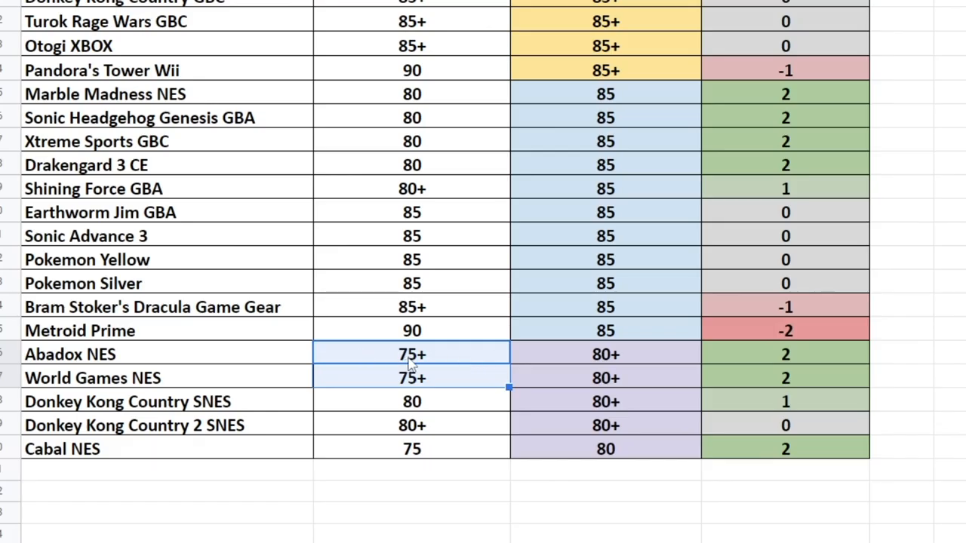
mouse_move(566, 365)
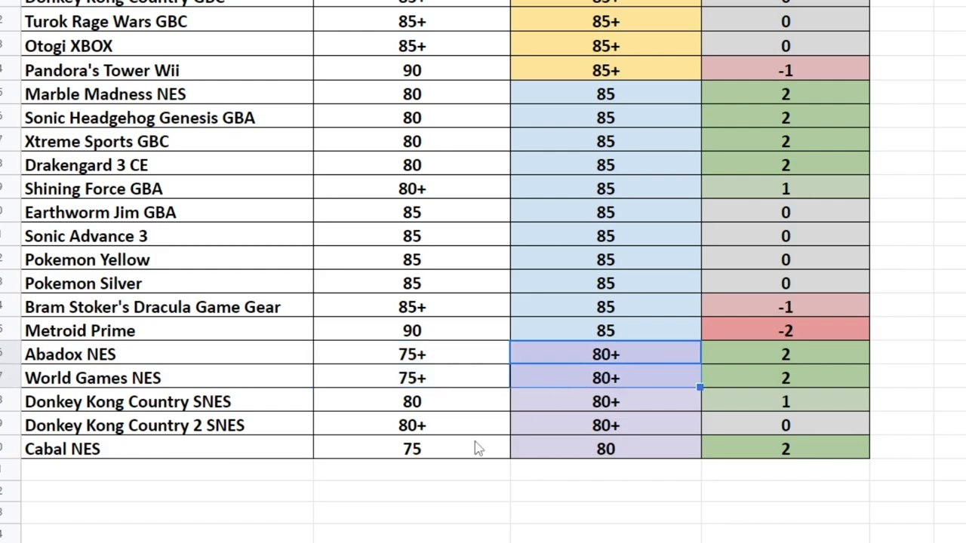
left_click(411, 448)
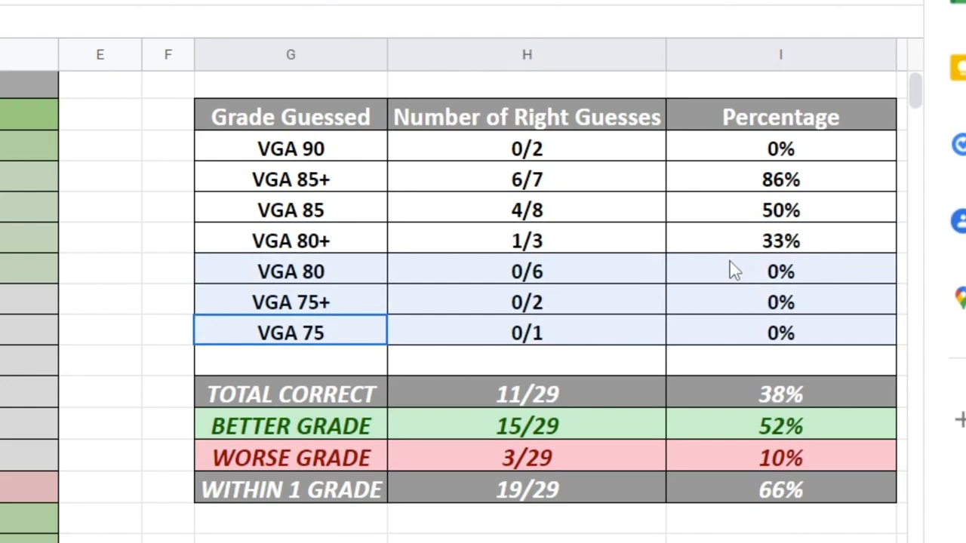
left_click(527, 240)
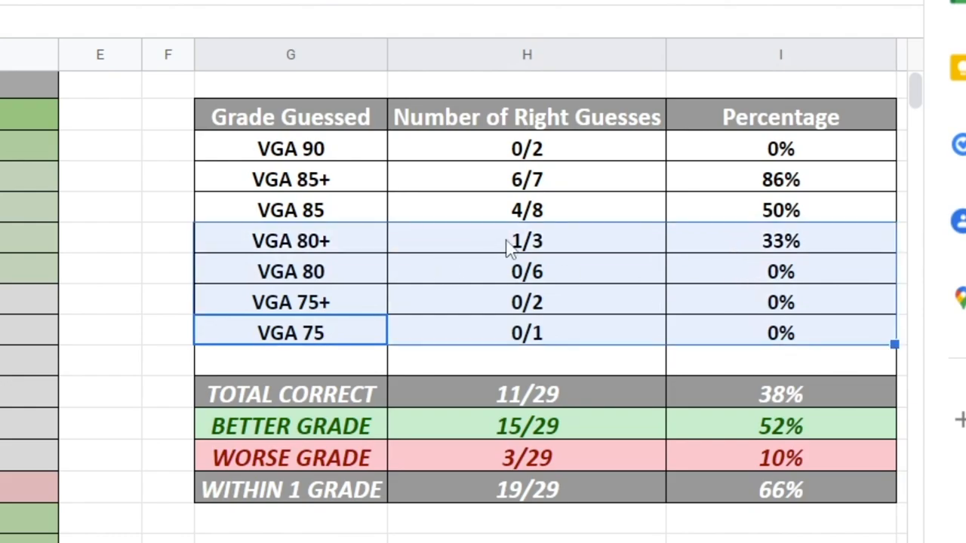
mouse_move(567, 336)
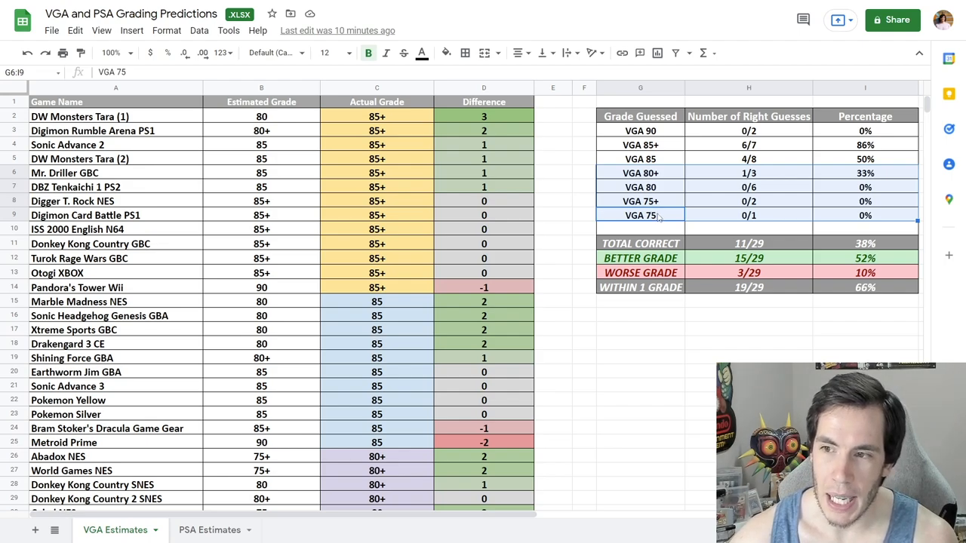
mouse_move(667, 187)
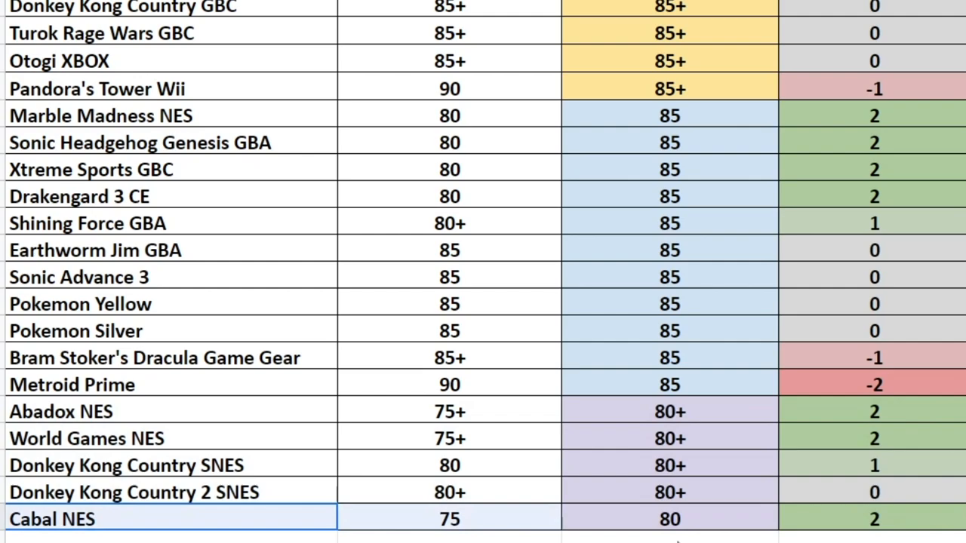
mouse_move(170, 407)
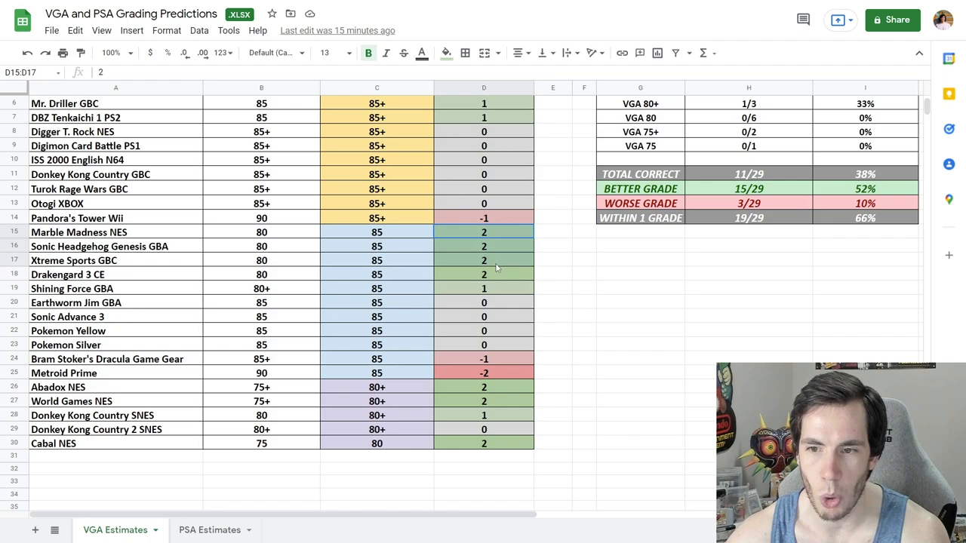
left_click(484, 274)
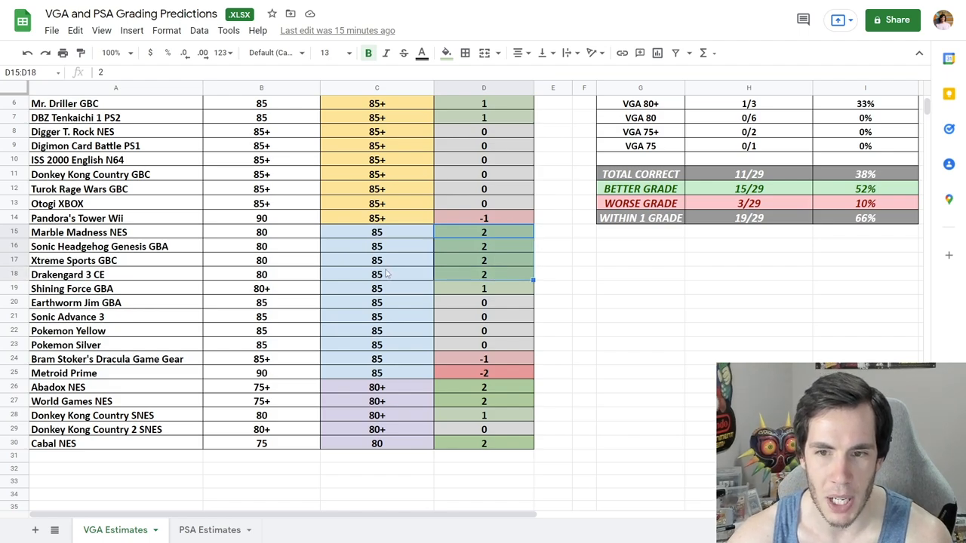
left_click(115, 359)
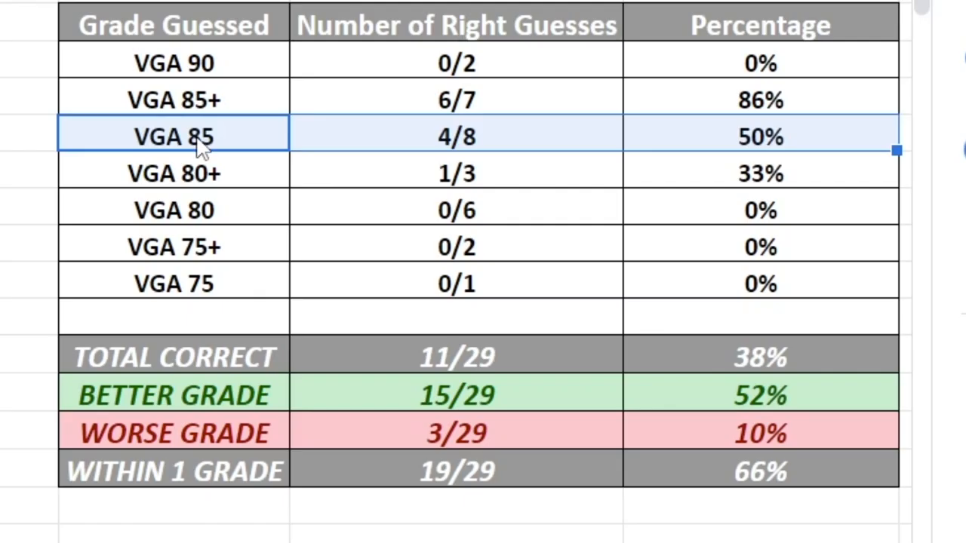
mouse_move(230, 155)
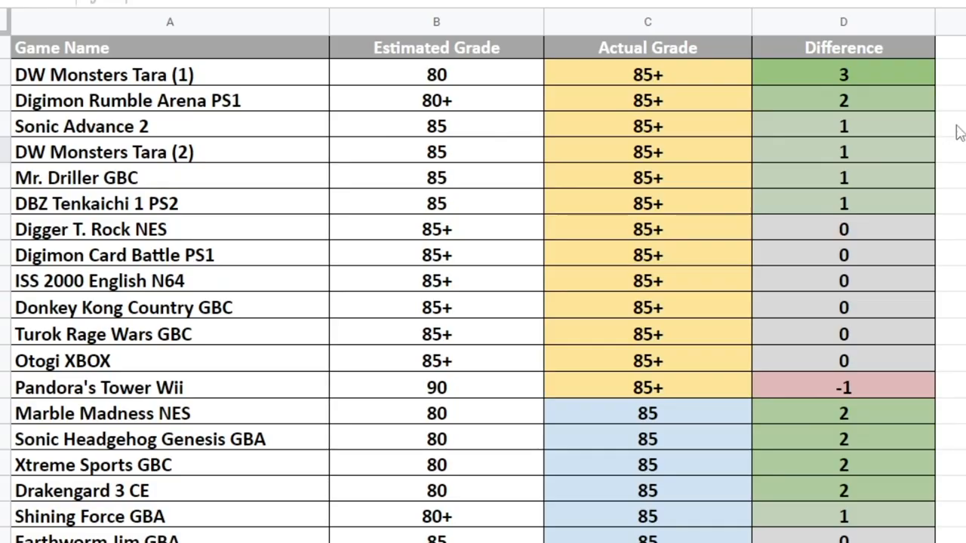
left_click_drag(436, 126, 436, 203)
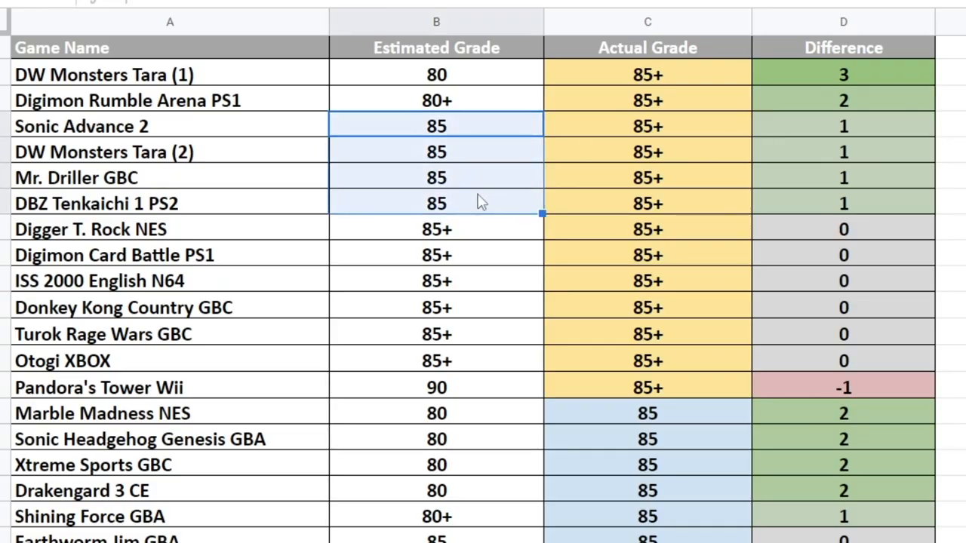
left_click(647, 126)
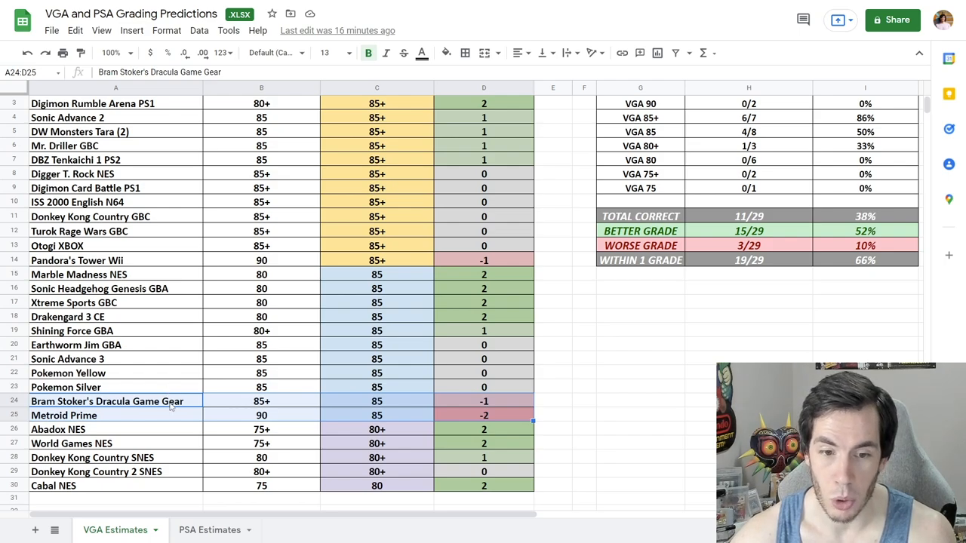
mouse_move(161, 415)
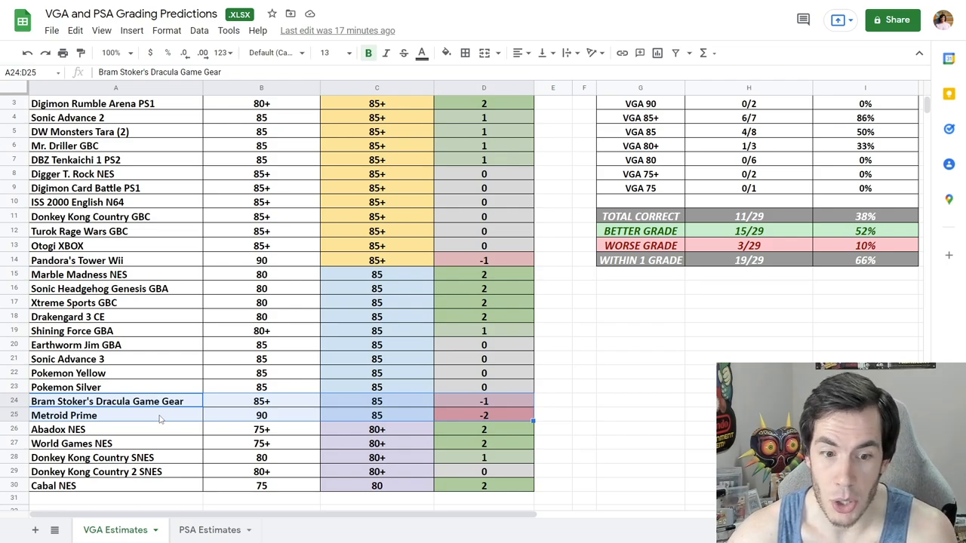
left_click(63, 415)
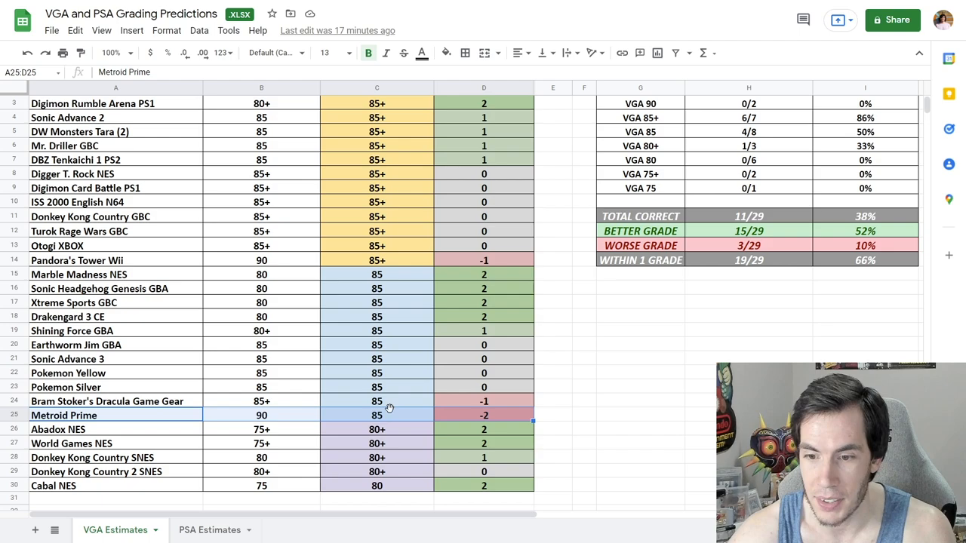
mouse_move(181, 421)
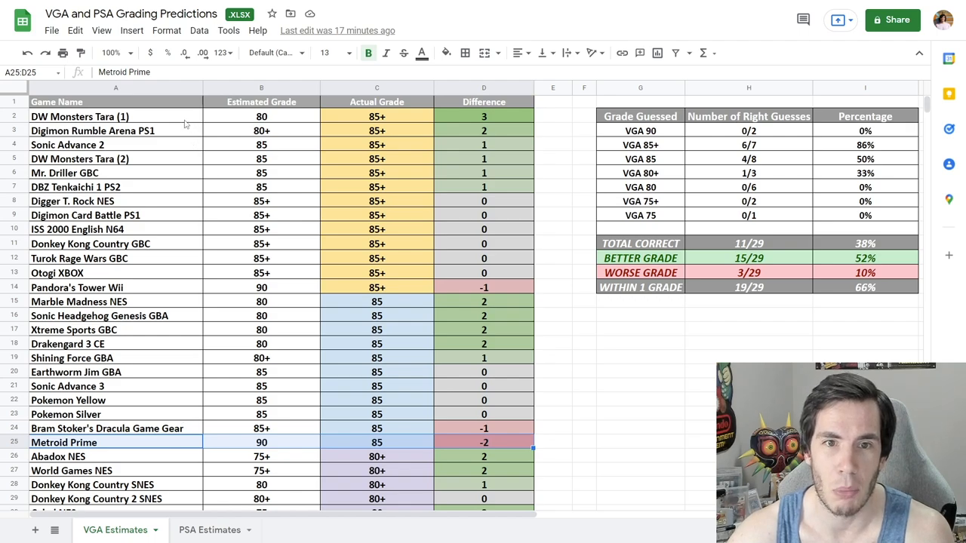
scroll("down", 3)
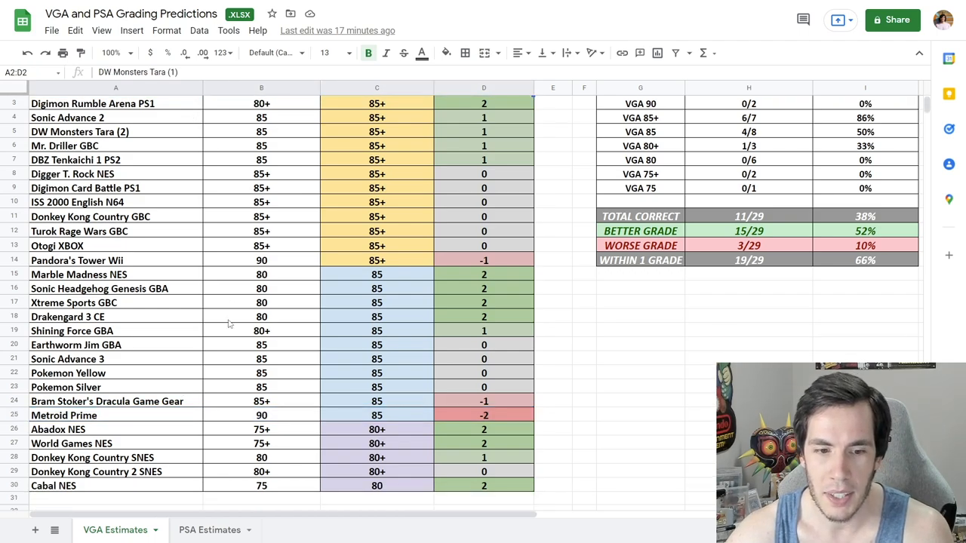
left_click(64, 415)
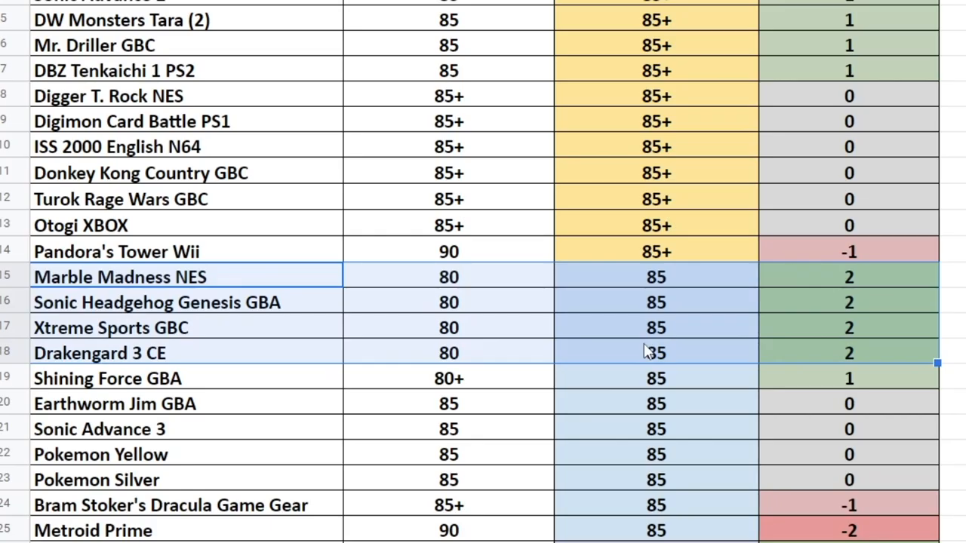
mouse_move(279, 317)
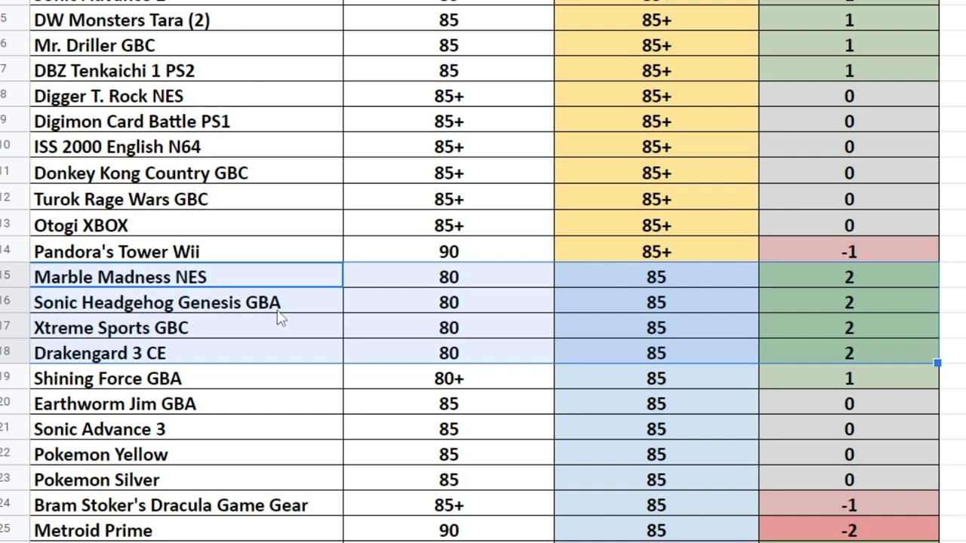
mouse_move(498, 286)
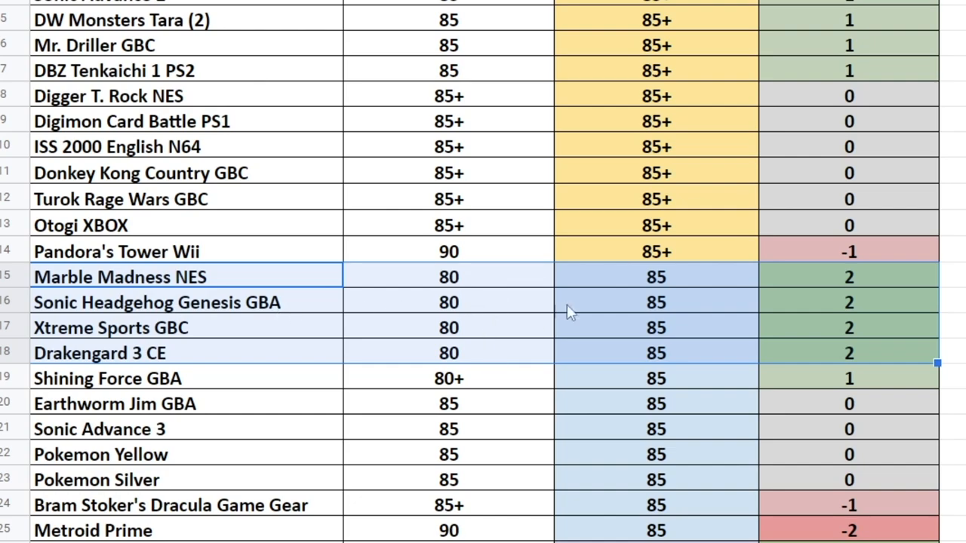
mouse_move(642, 282)
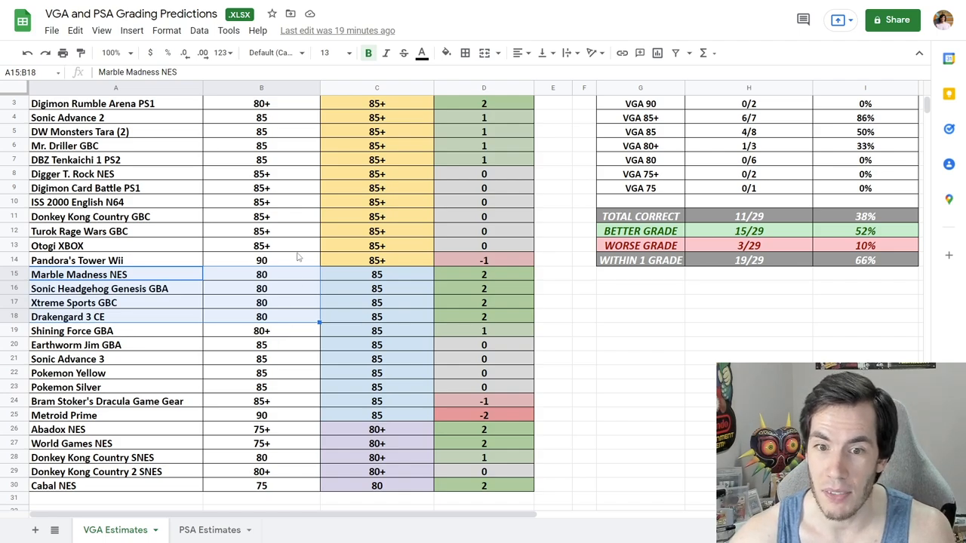
mouse_move(241, 267)
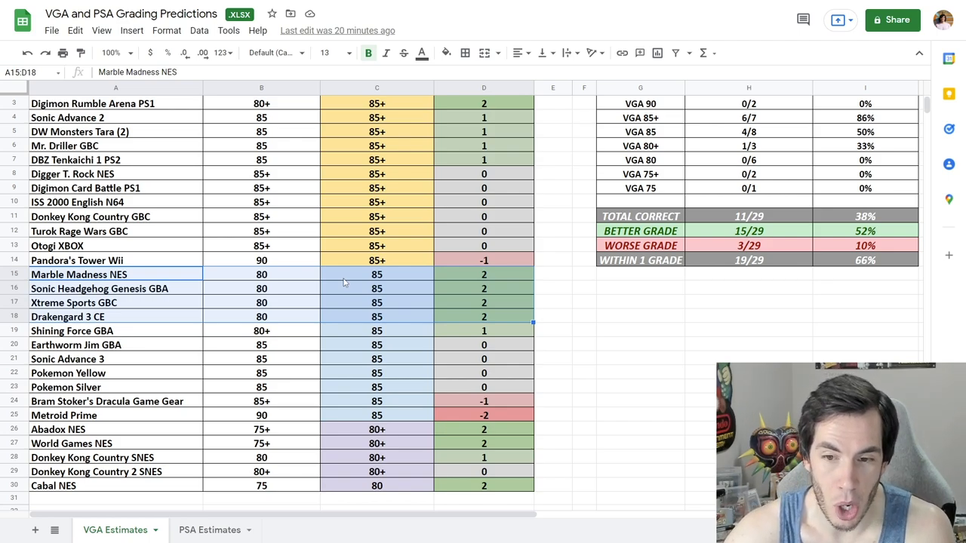
mouse_move(440, 320)
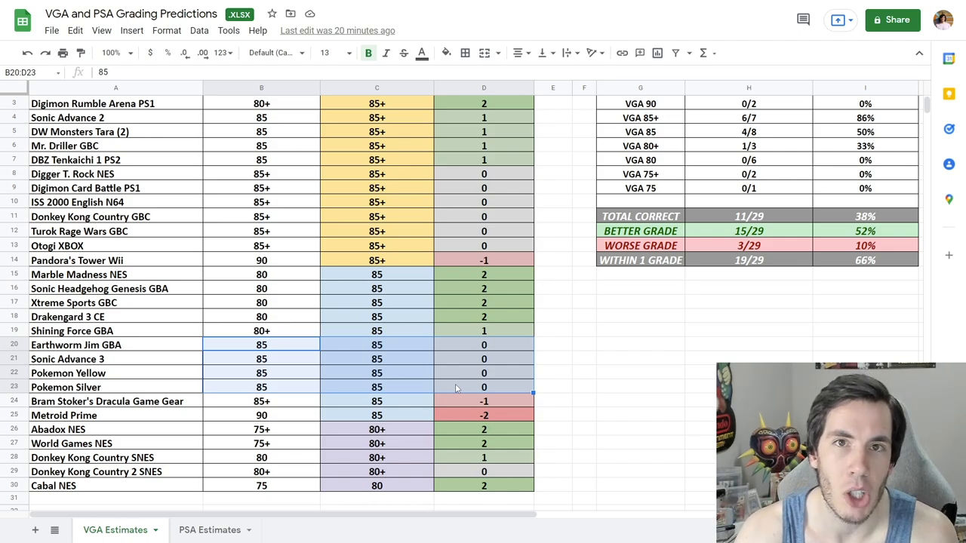
left_click(261, 274)
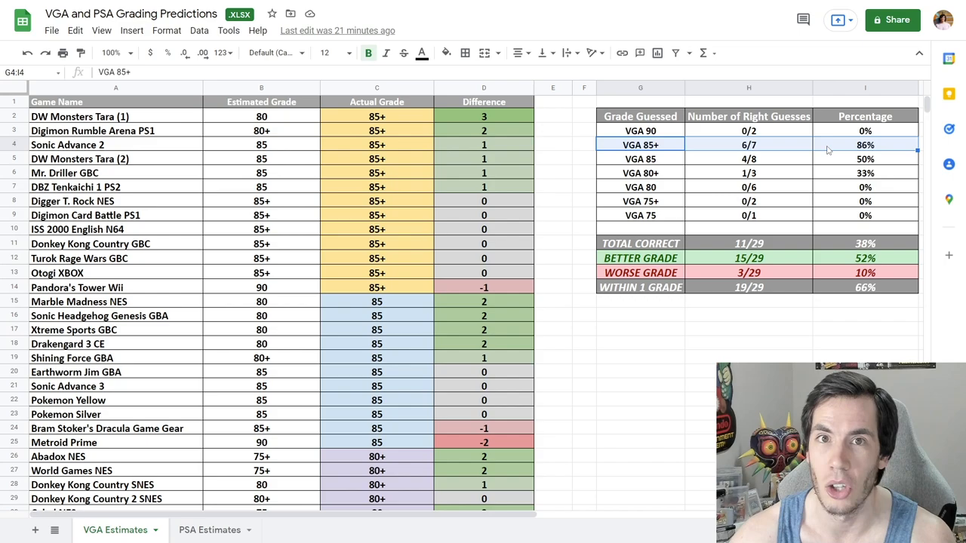
mouse_move(282, 140)
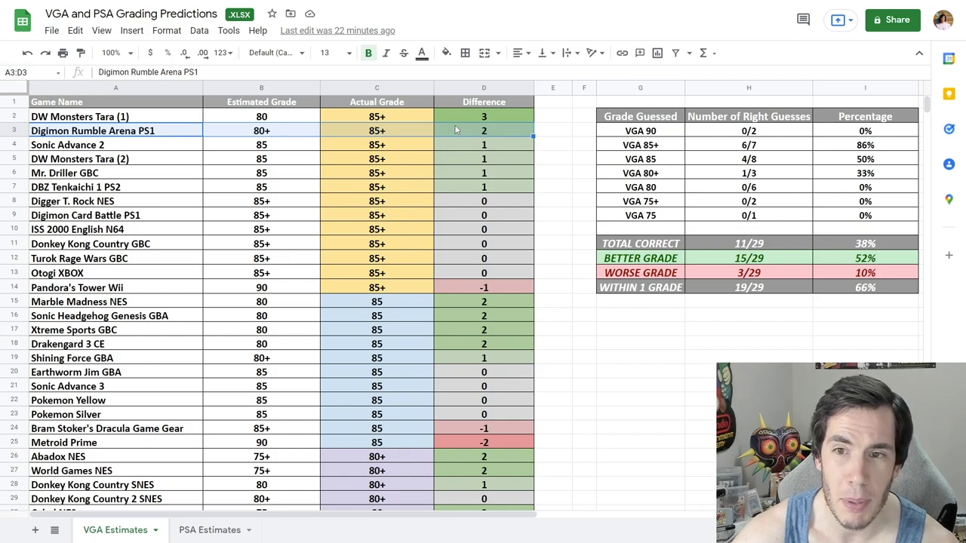
mouse_move(345, 137)
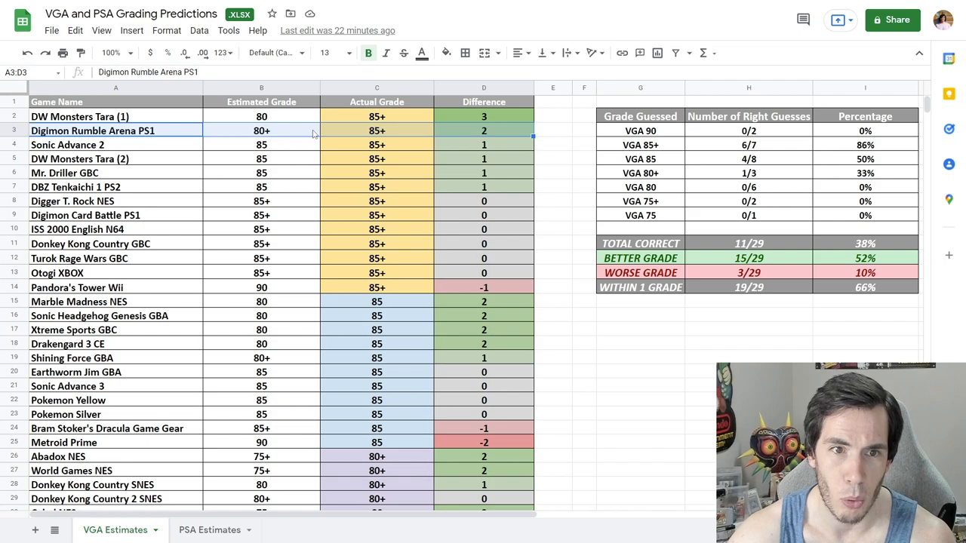
mouse_move(413, 139)
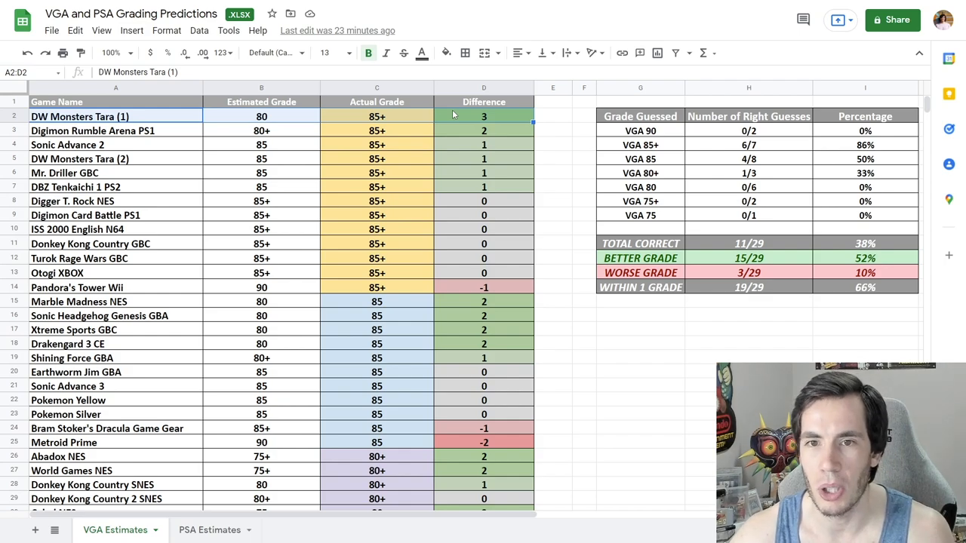
mouse_move(286, 121)
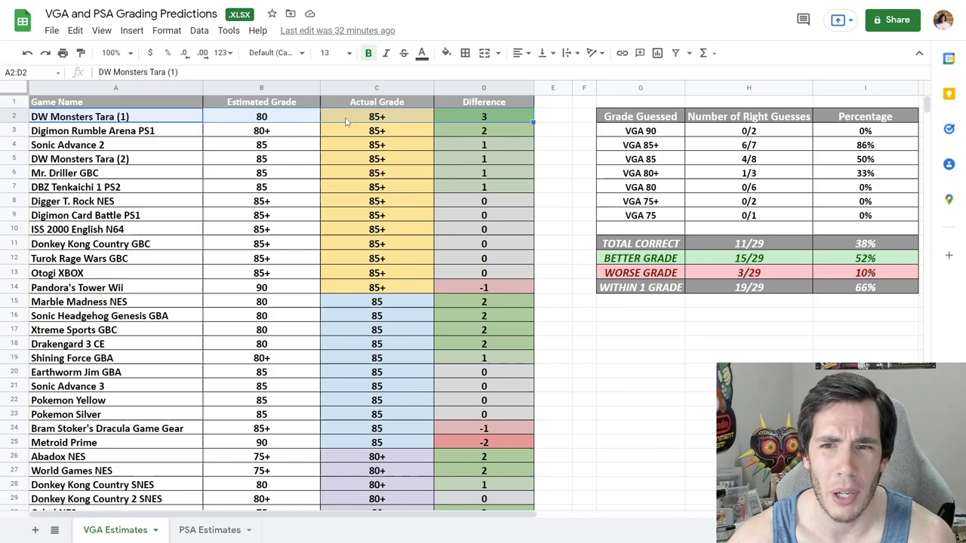
left_click(116, 229)
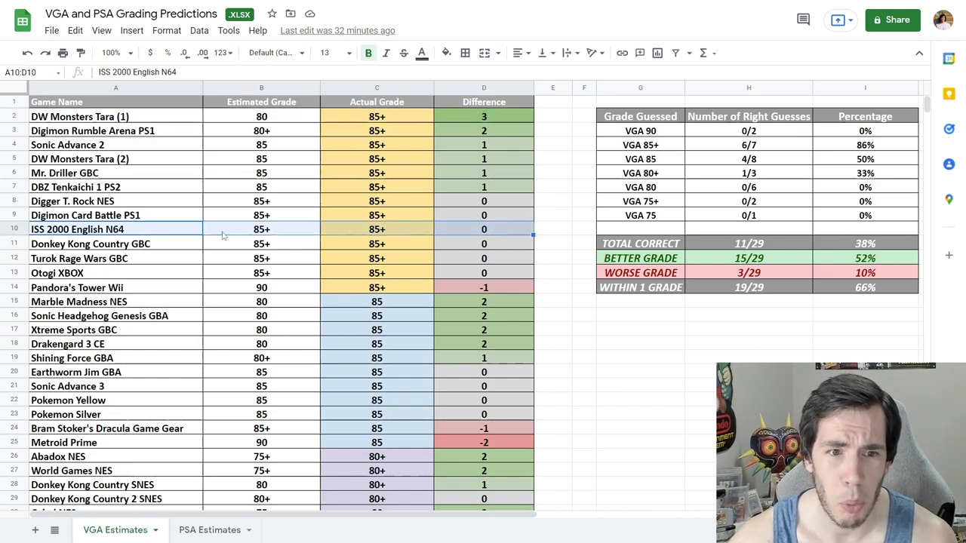
mouse_move(204, 232)
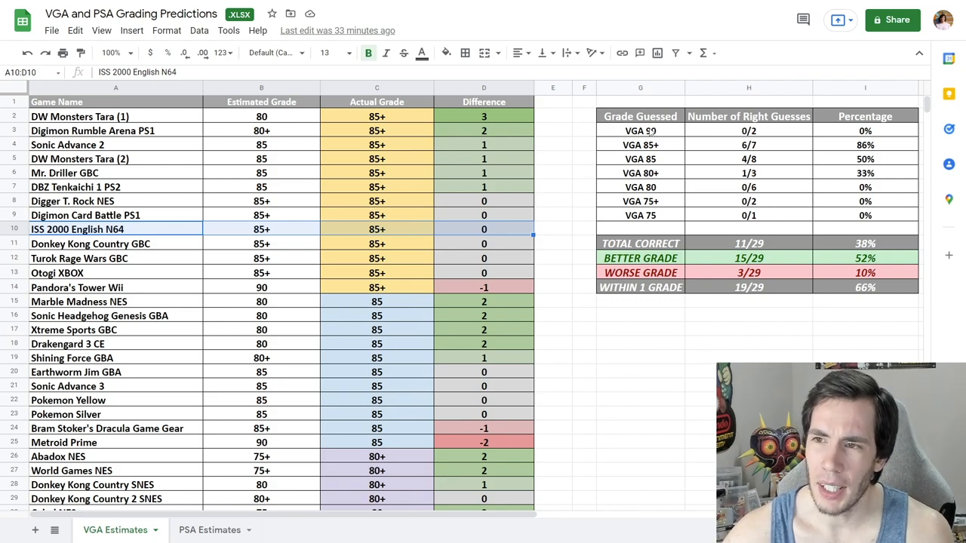
left_click(640, 130)
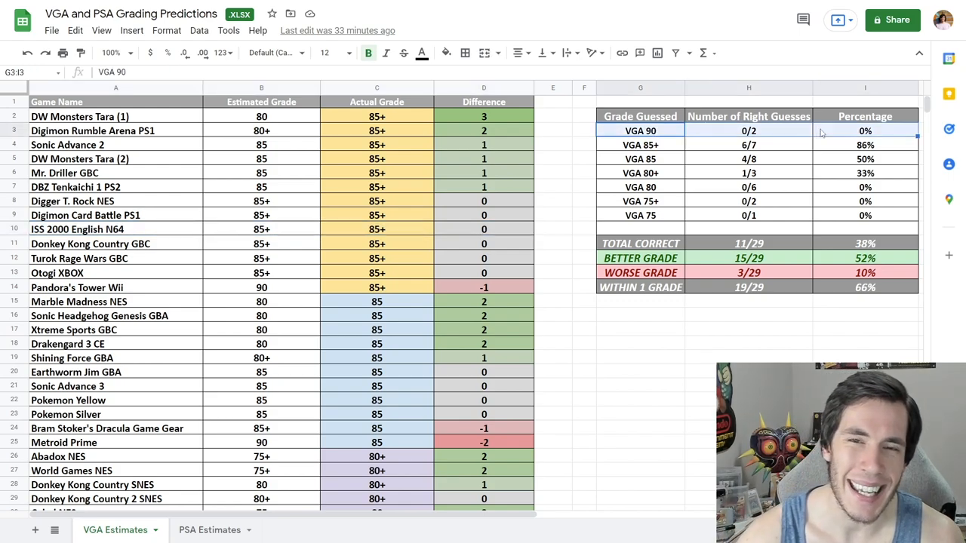